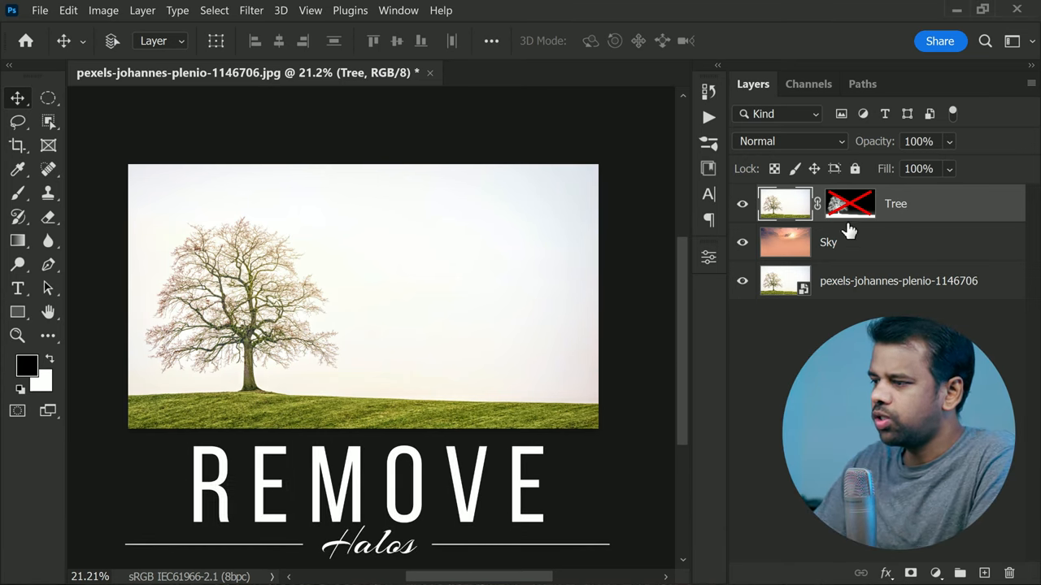
pyautogui.moveTo(846, 211)
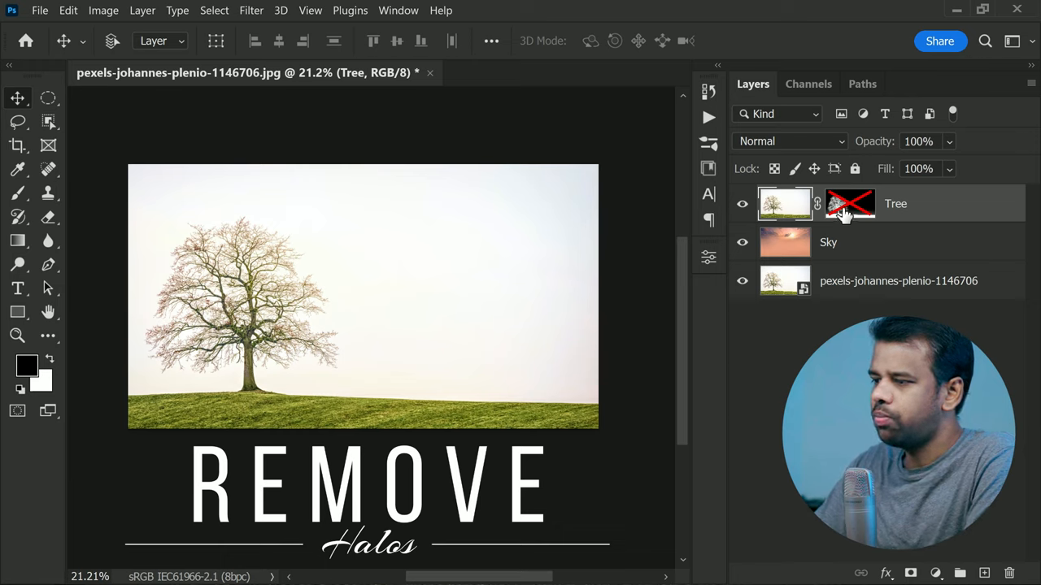
# - Re-enable the Tree layer's mask so the tree appears over the pink sunset sky
pyautogui.click(849, 203)
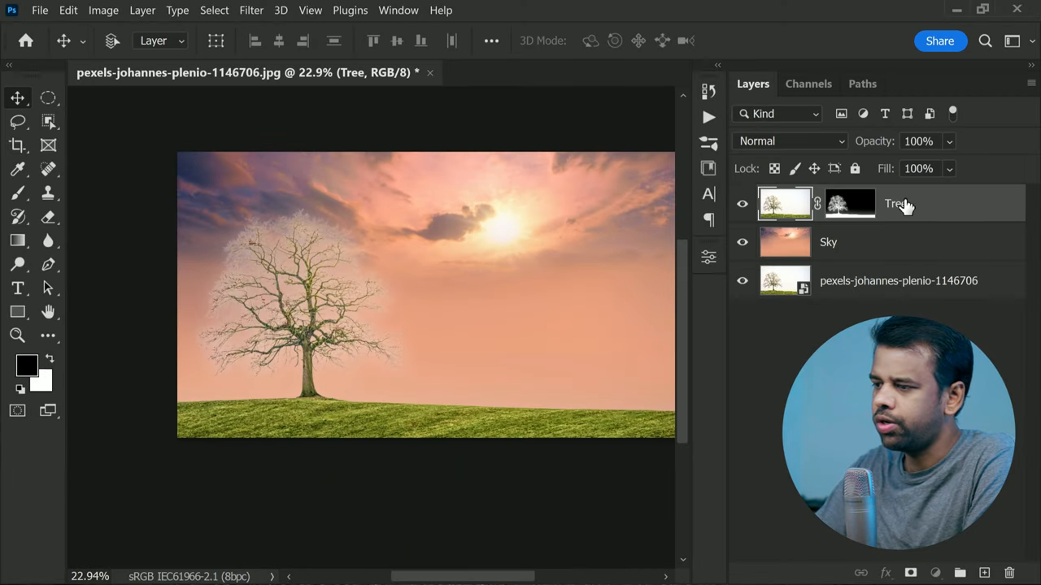
# - Set the Tree layer's blend mode to Multiply, then select the Sky layer
pyautogui.click(789, 141)
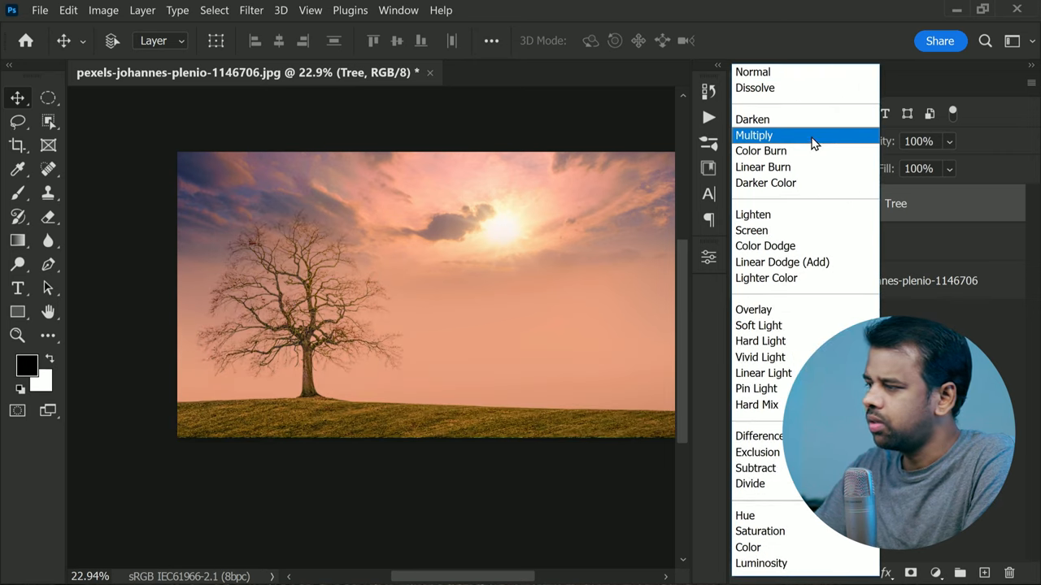
pyautogui.click(753, 135)
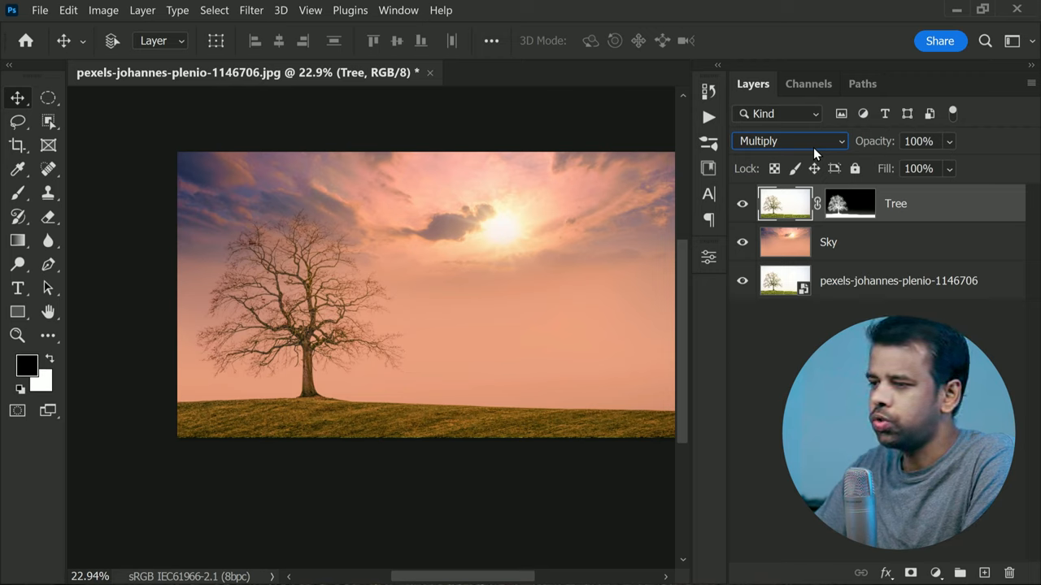
pyautogui.click(827, 241)
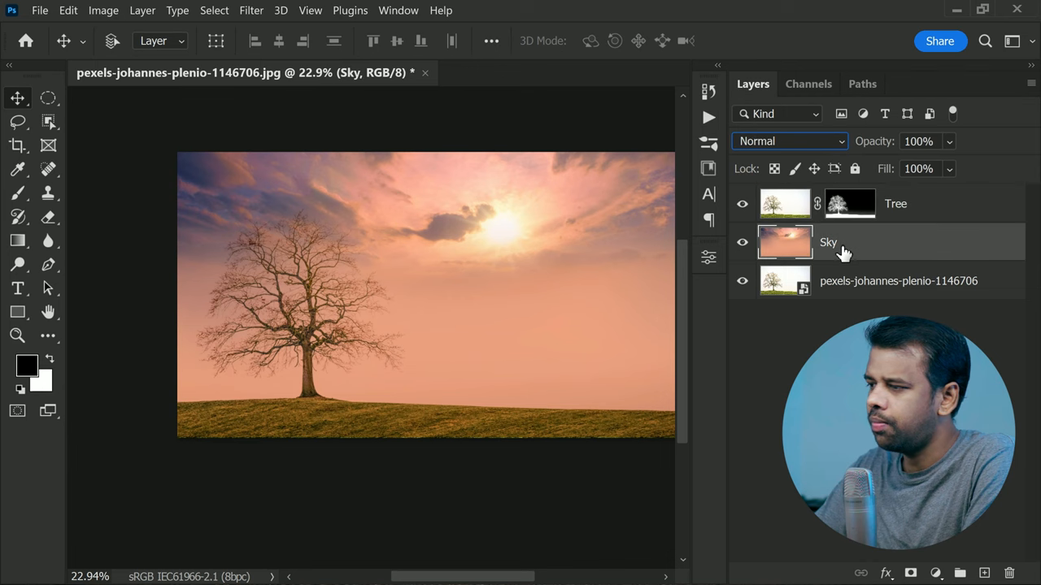
# - Duplicate the Sky layer and preview a Gaussian Blur of about 286 px on it
pyautogui.rightClick(828, 242)
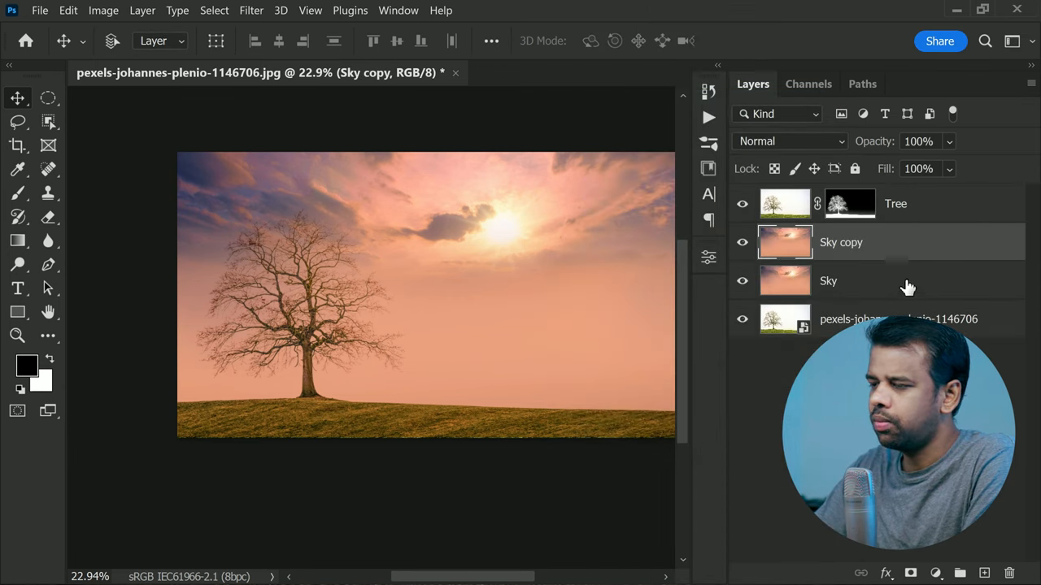
pyautogui.click(250, 9)
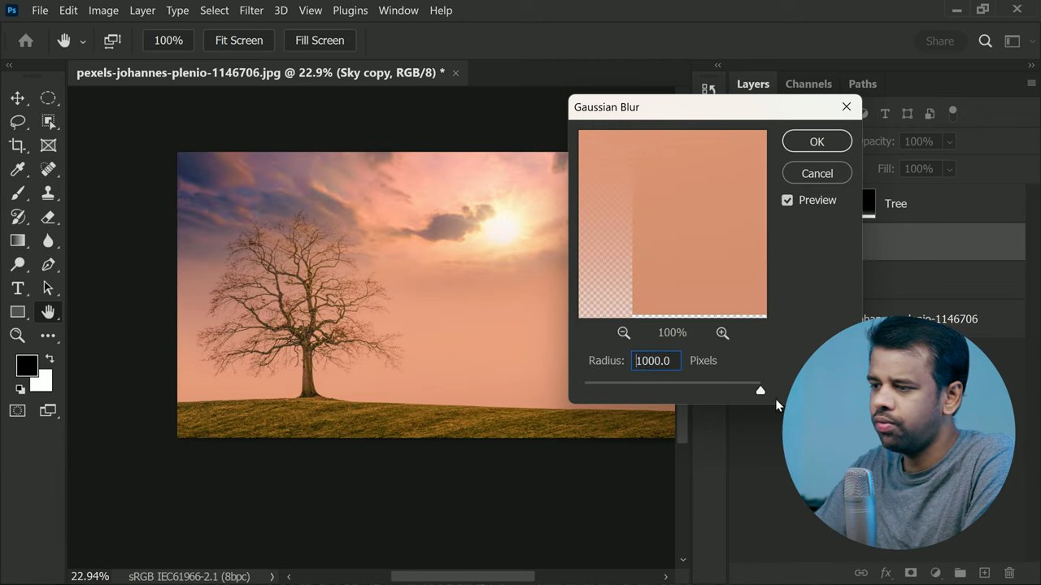
pyautogui.moveTo(761, 390); pyautogui.dragTo(742, 391)
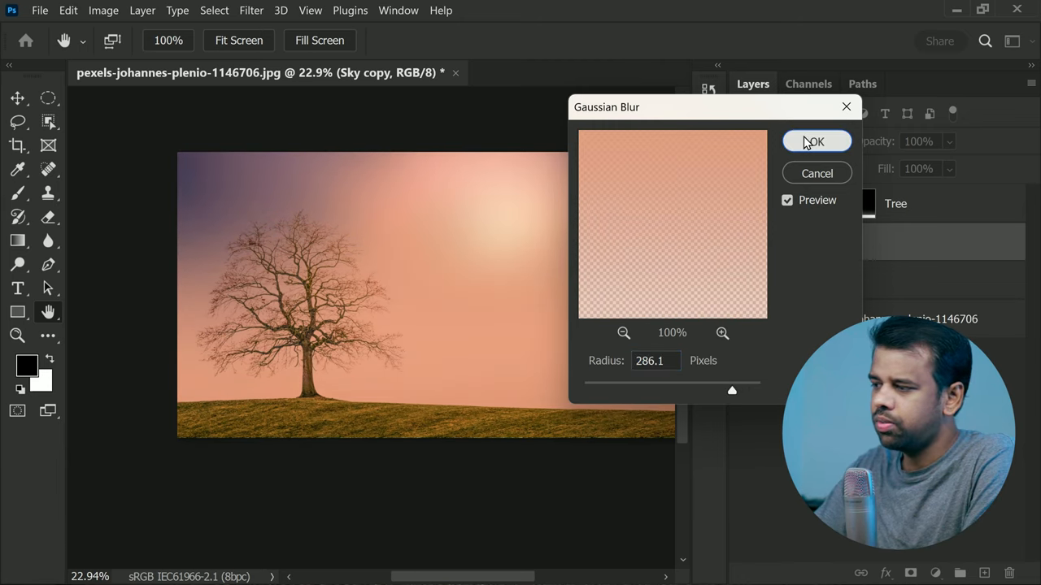
# - Apply the Gaussian Blur to the Sky copy layer
pyautogui.click(815, 141)
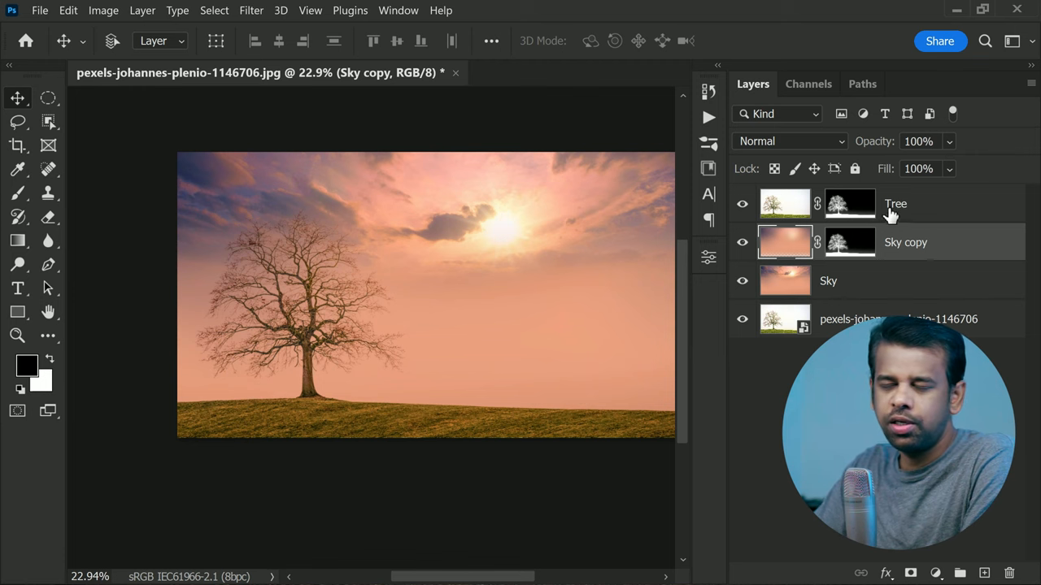
# - Duplicate the Tree layer and set the Tree copy to 60% opacity
pyautogui.click(895, 203)
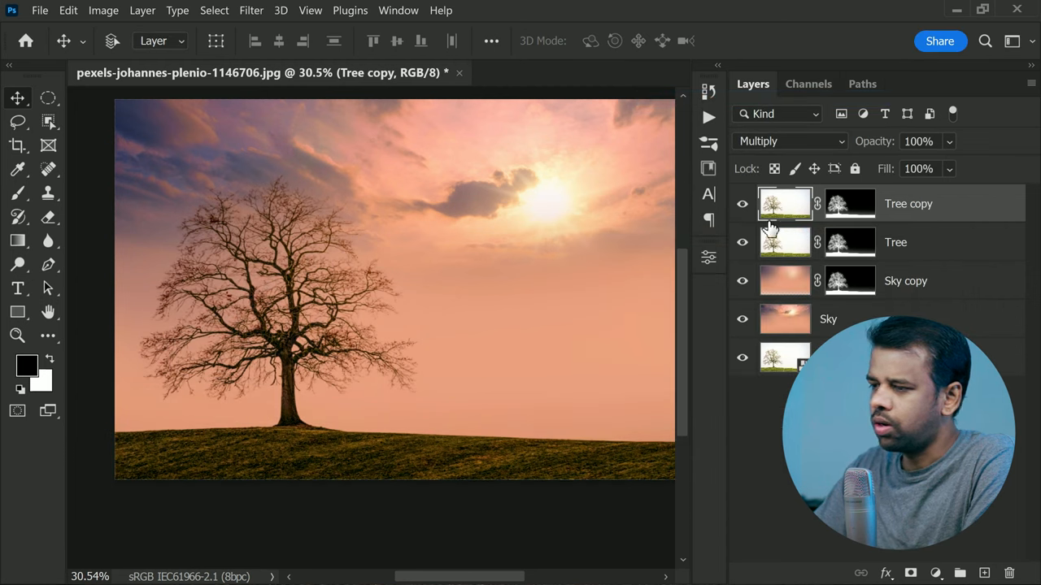
pyautogui.click(916, 141)
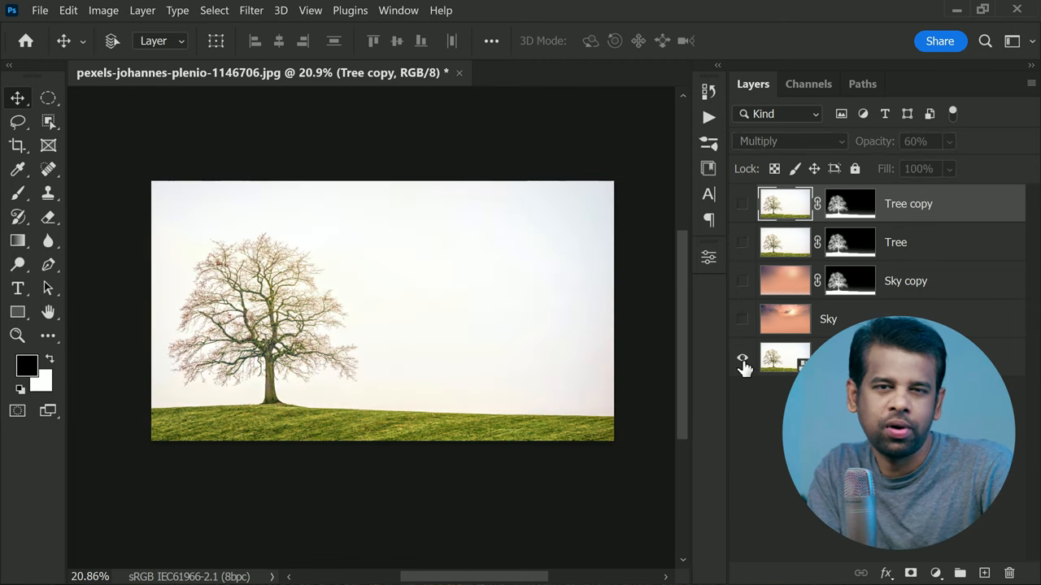
pyautogui.click(740, 319)
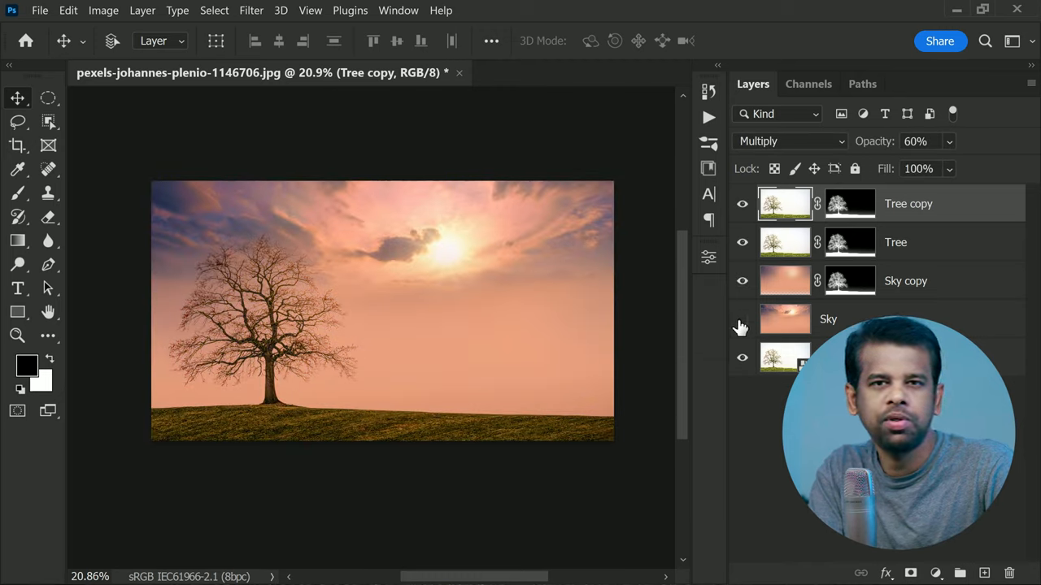